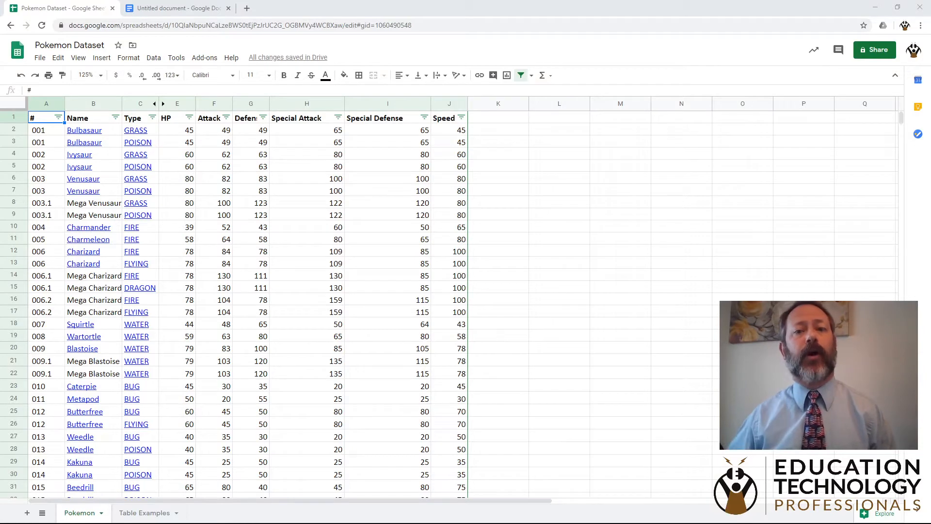
mouse_move(497, 185)
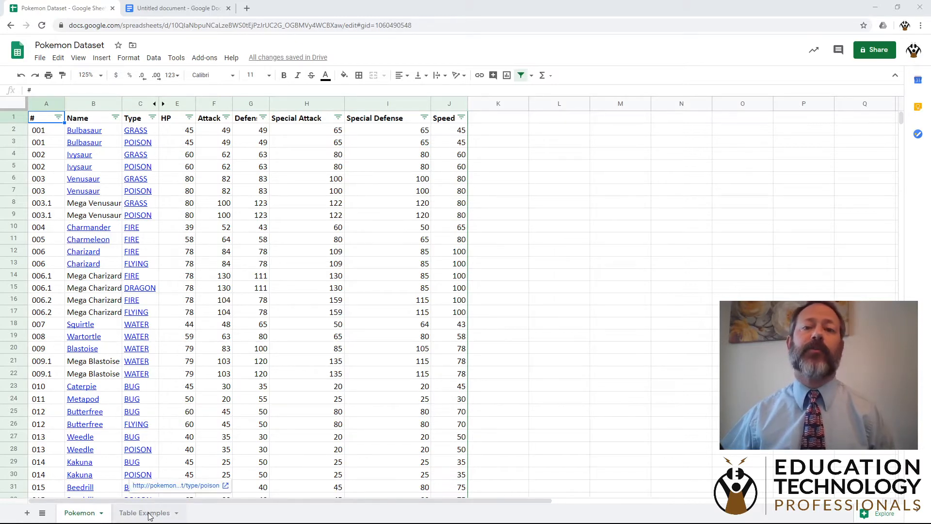
Step: Copy the Water Pokemon table from the Table Examples sheet and switch to the untitled document
click(144, 513)
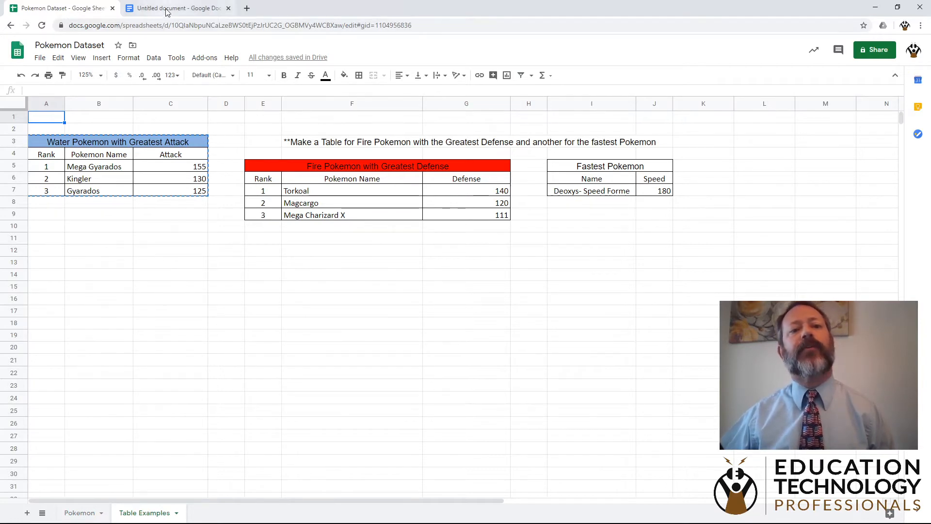
click(175, 8)
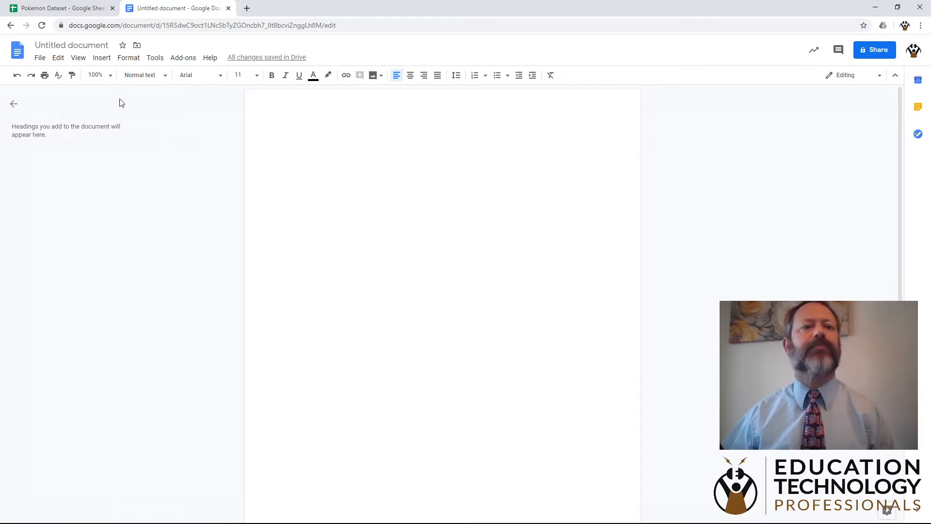
Step: Paste the copied Water Pokemon table into the blank document from the Edit menu
click(59, 8)
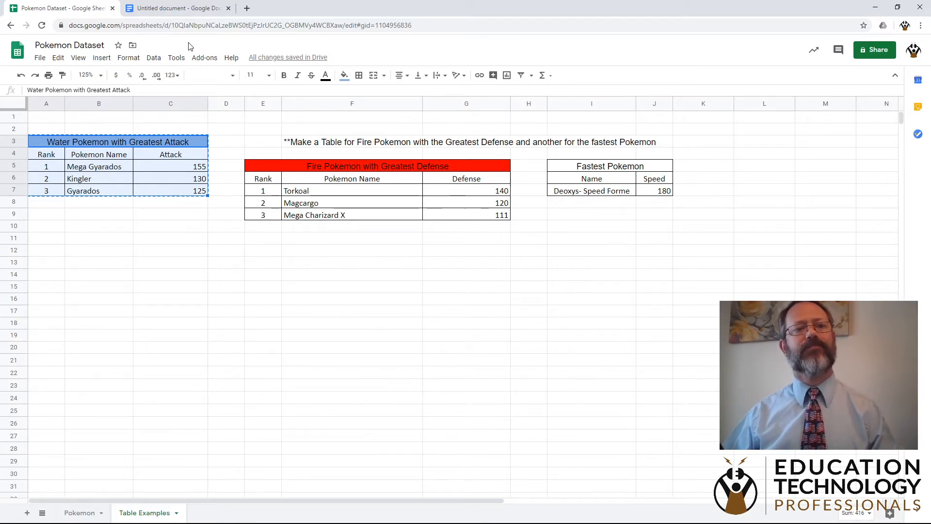
click(175, 8)
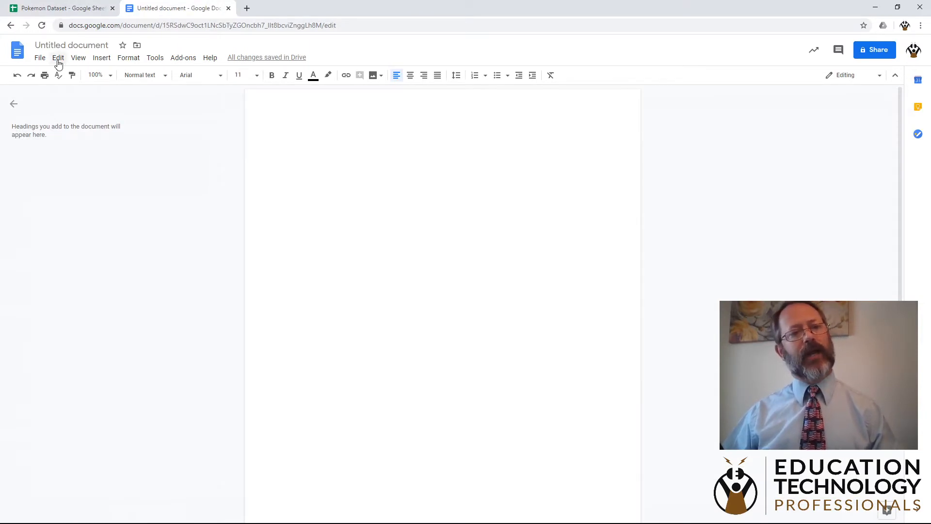
click(58, 58)
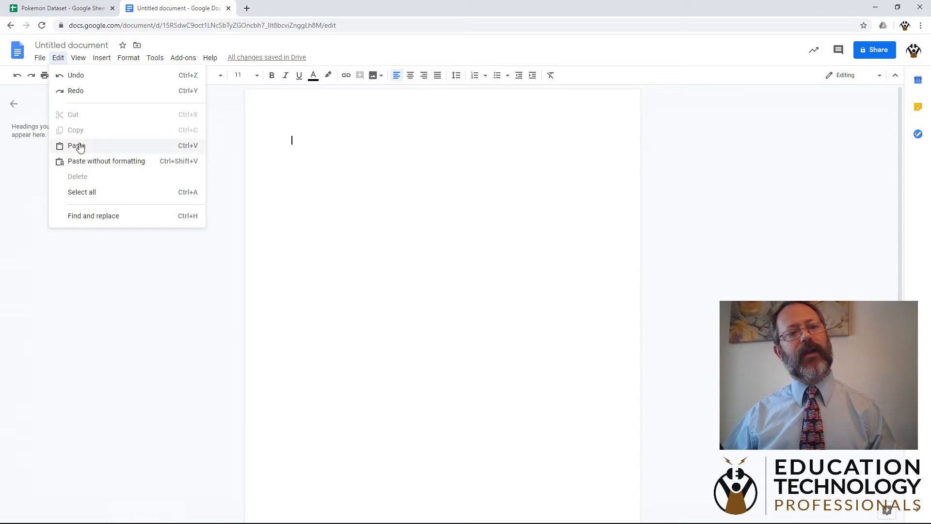
click(76, 146)
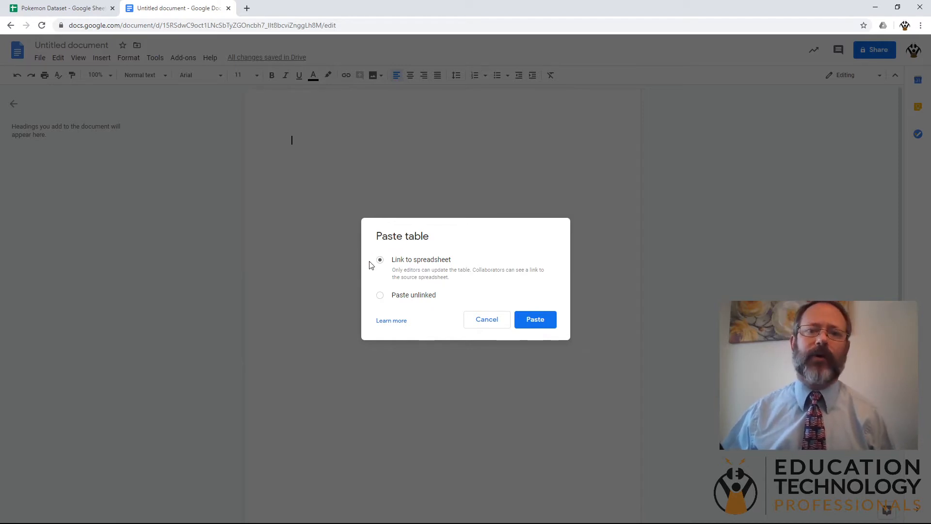
Step: Paste the Water Pokemon table unlinked, then return to the spreadsheet for the Fire table
click(379, 295)
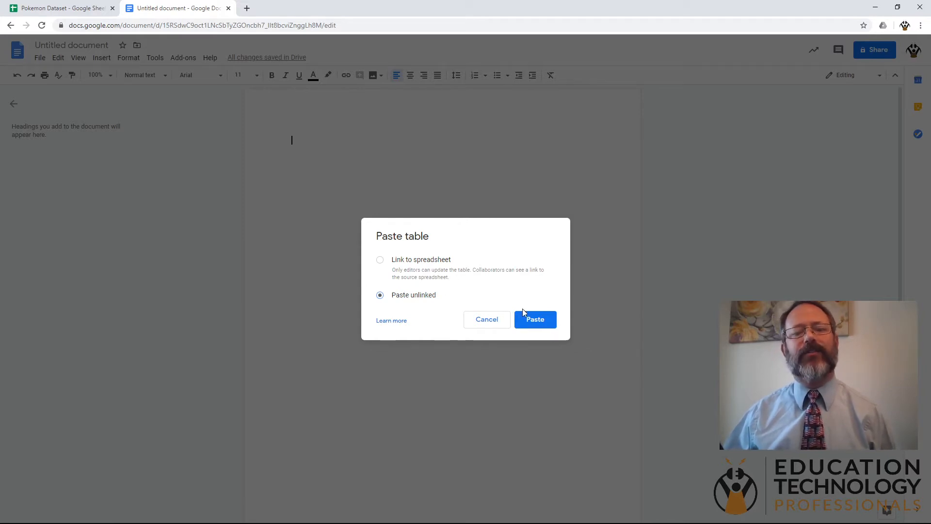
click(533, 319)
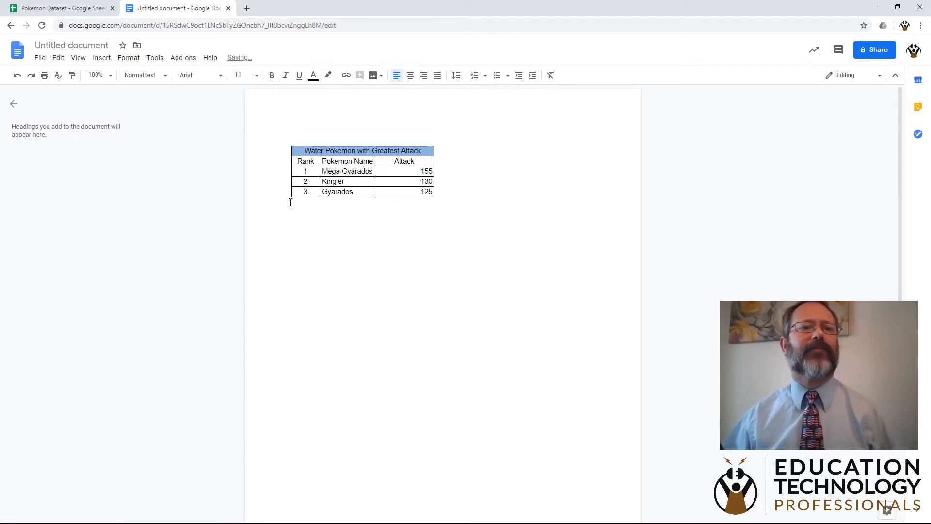
click(59, 8)
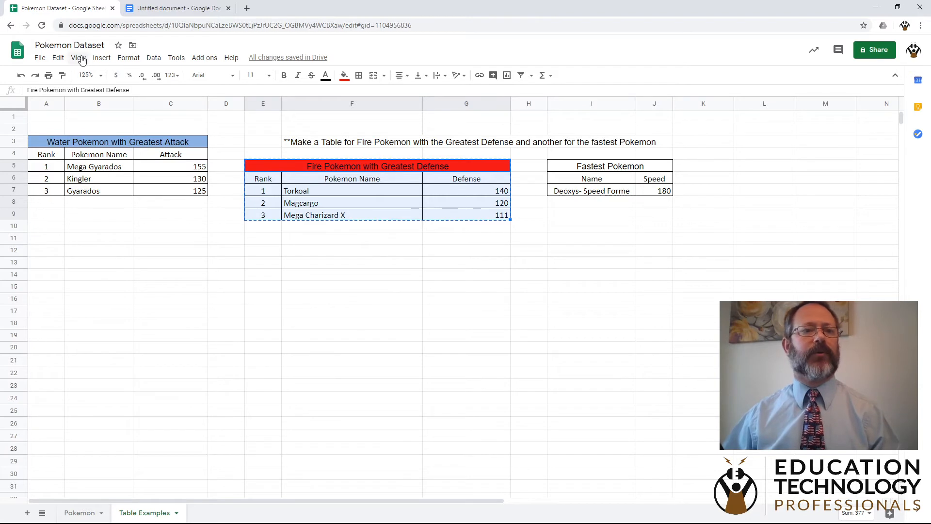
Step: Copy the Fire Pokemon with Greatest Defense table and paste it unlinked into the document
click(58, 58)
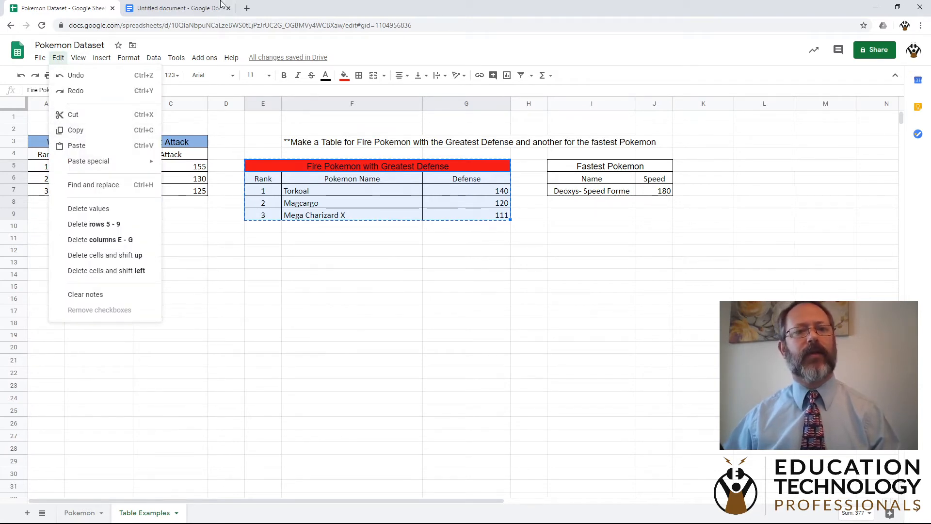
click(175, 8)
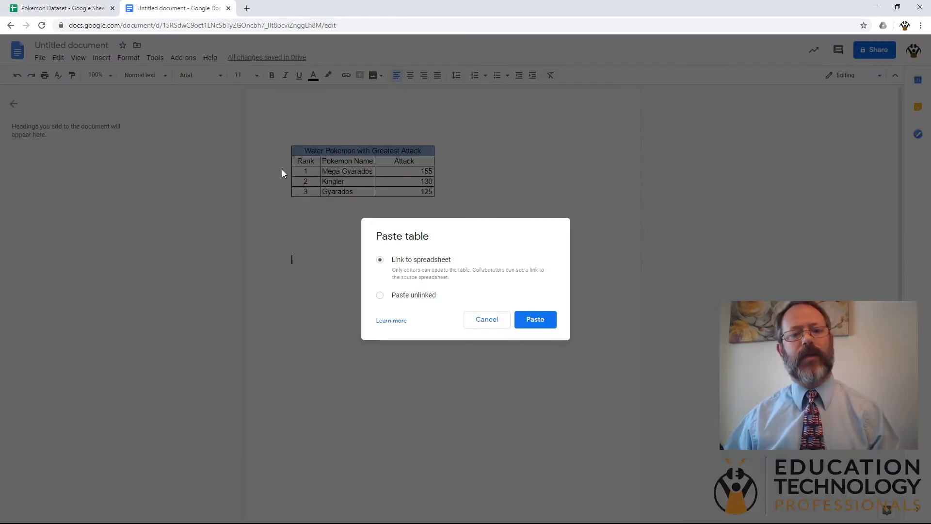
click(379, 295)
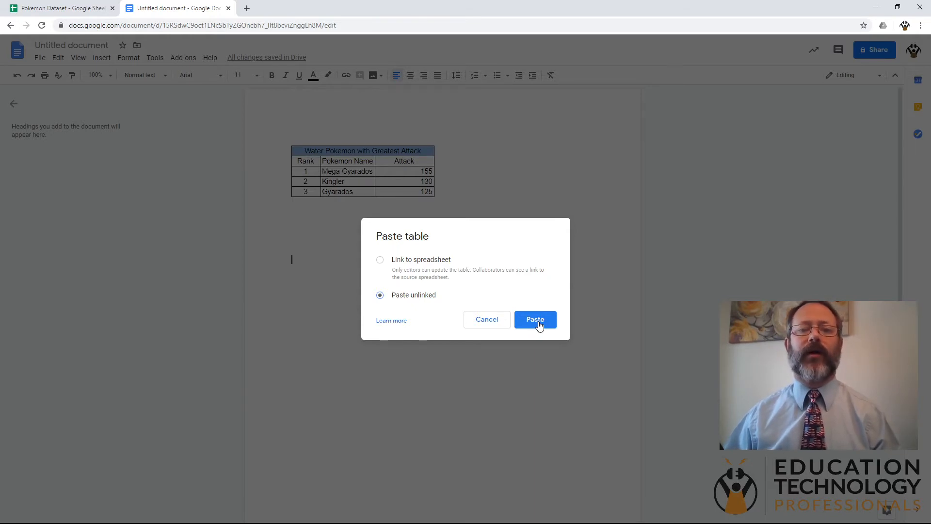
click(534, 319)
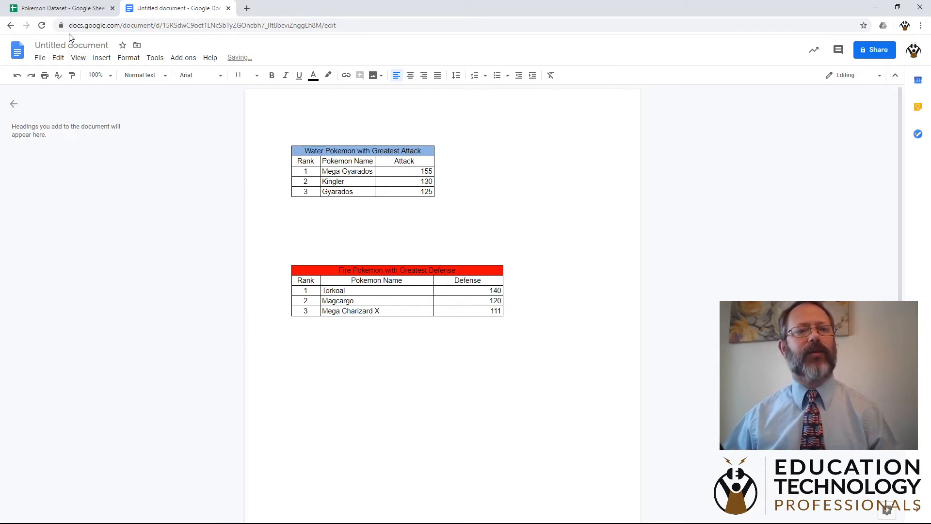
click(59, 8)
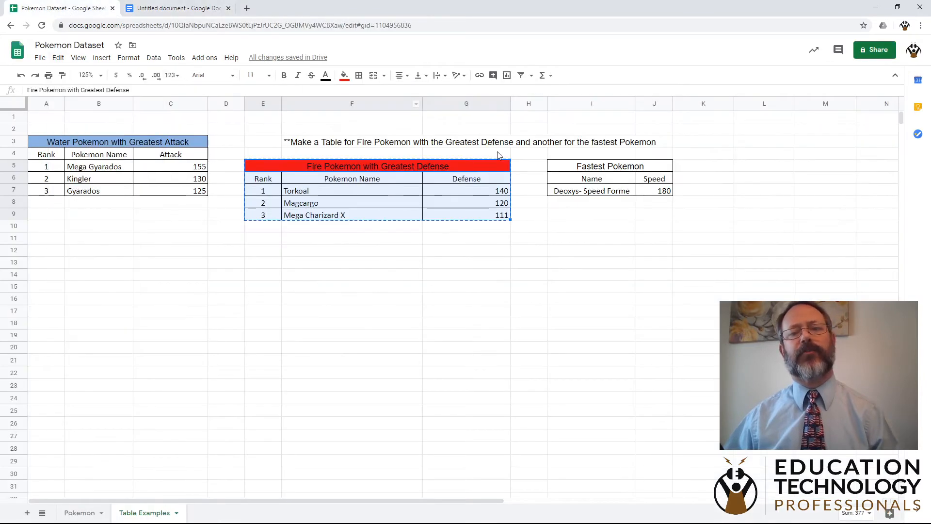
Step: Copy the Fastest Pokemon table and paste it unlinked below the Fire Pokemon table
click(663, 191)
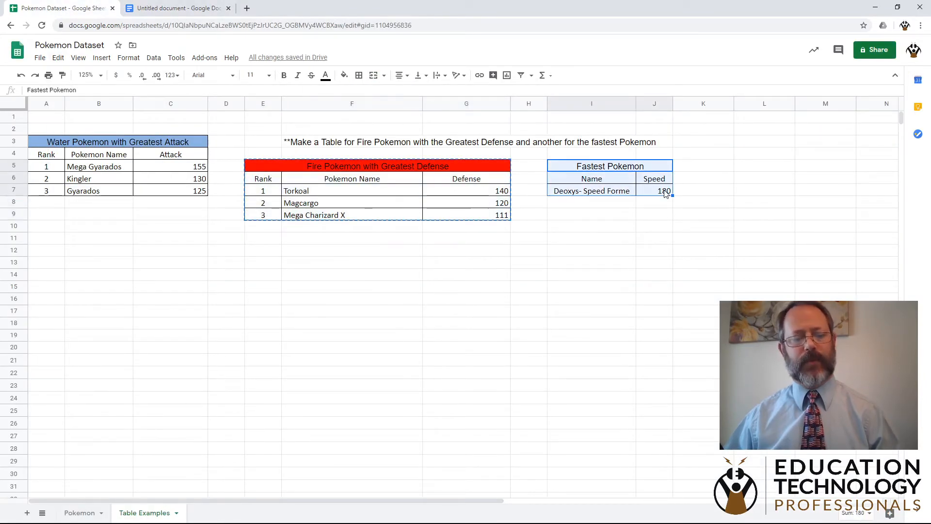
click(175, 8)
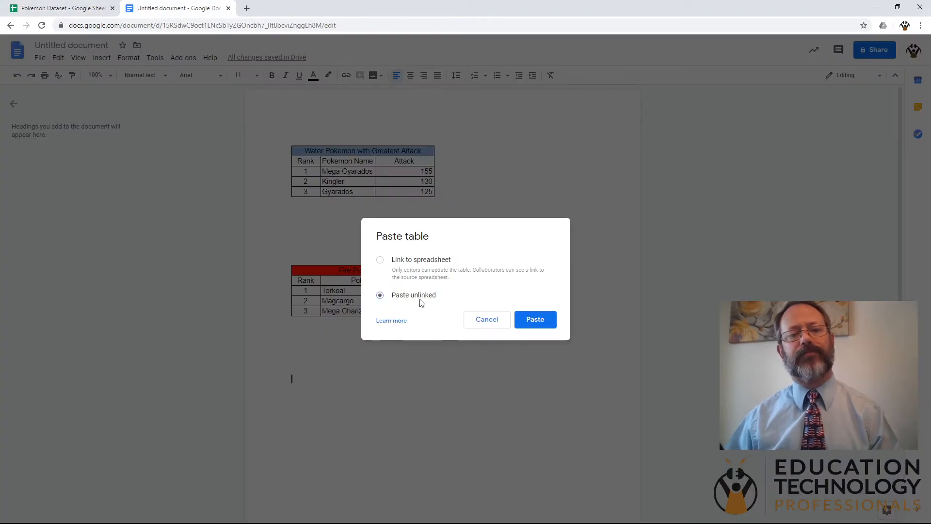
click(533, 319)
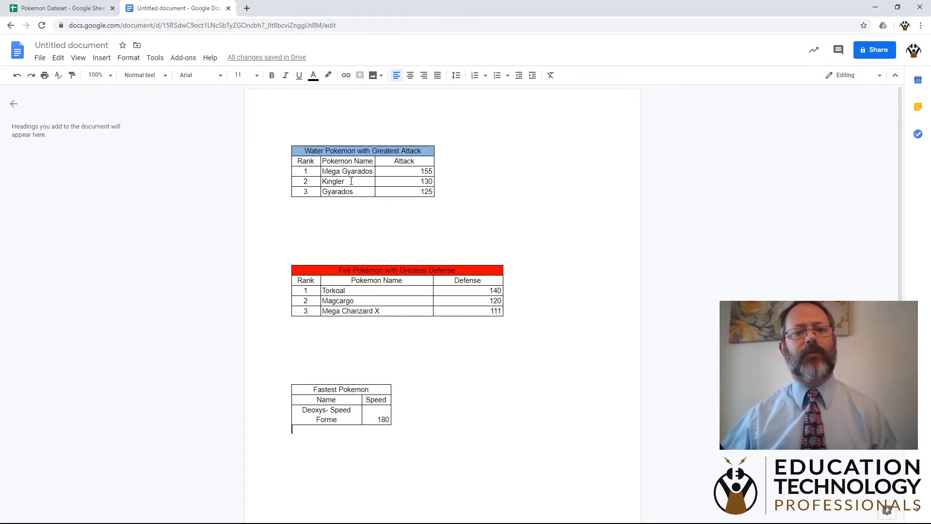
Step: Select the name Mega Gyarados in the table and open a new browser tab
double_click(347, 171)
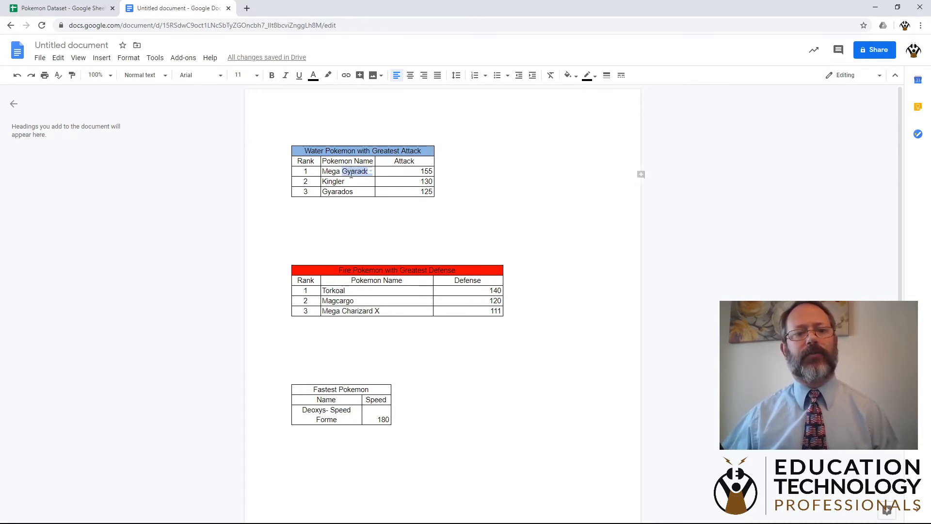
double_click(344, 171)
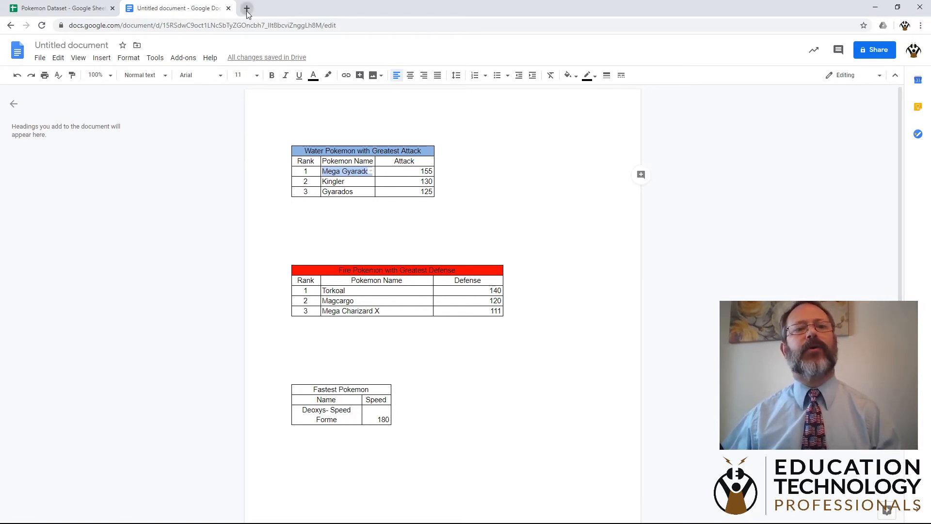
click(246, 7)
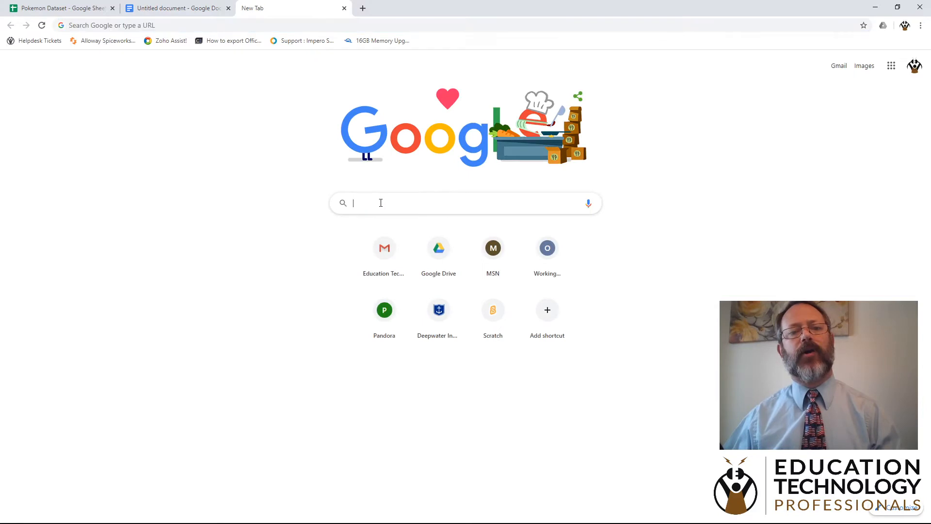
Step: Search Google Images for 'Mega Gyarados', preview the first picture, and bring it into the document
text(Mega Gyarados)
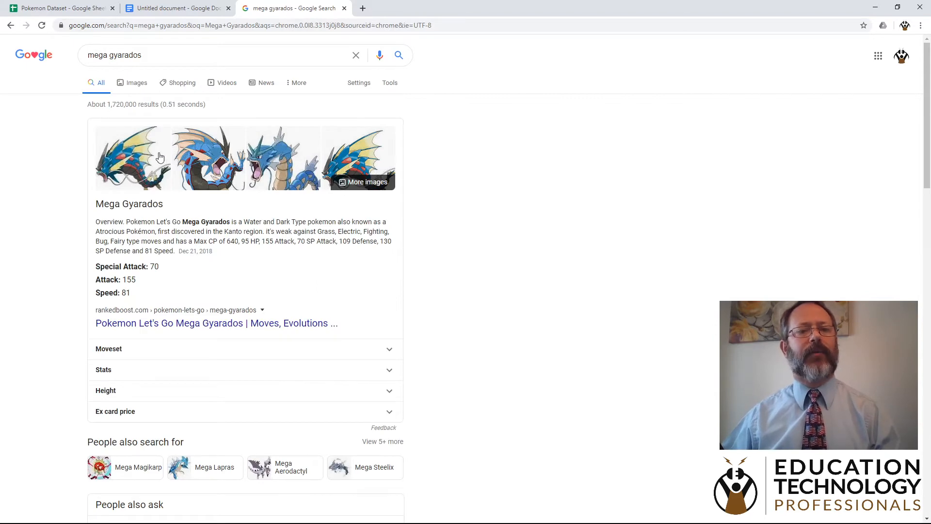
mouse_move(138, 87)
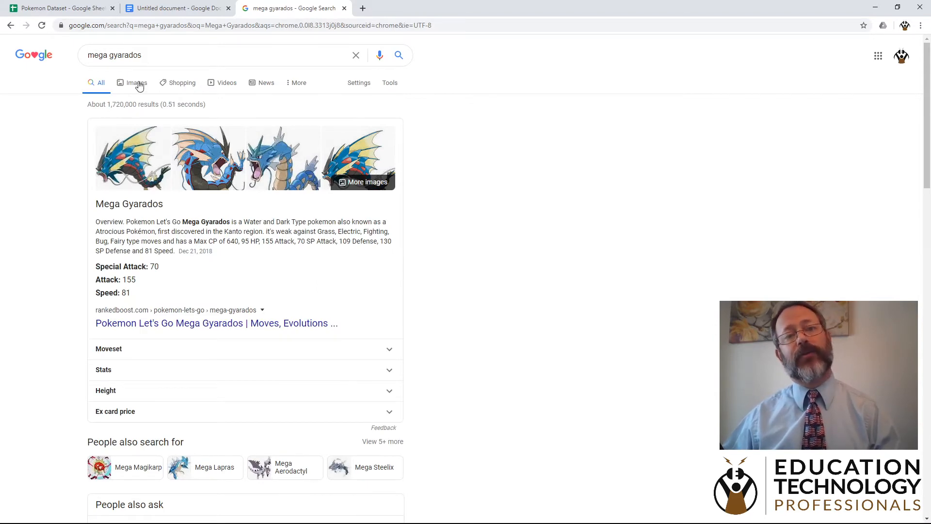
click(132, 82)
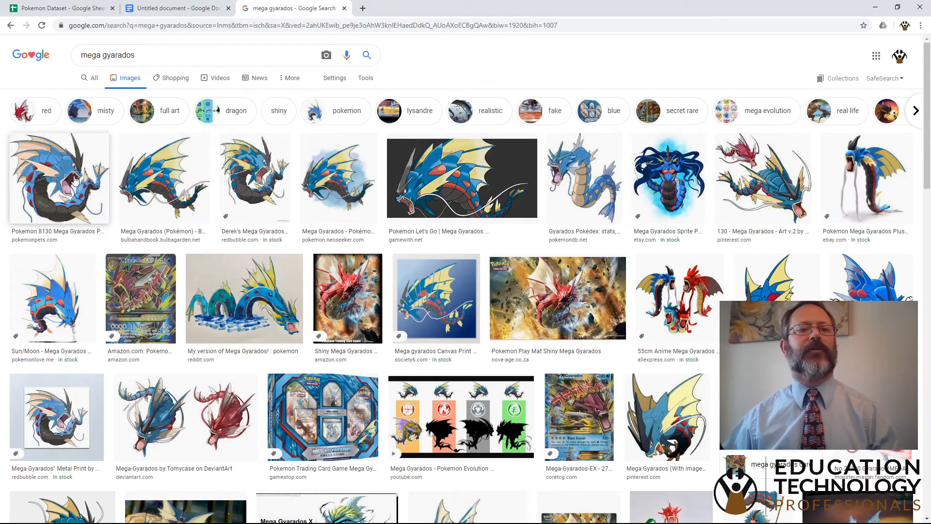
click(58, 178)
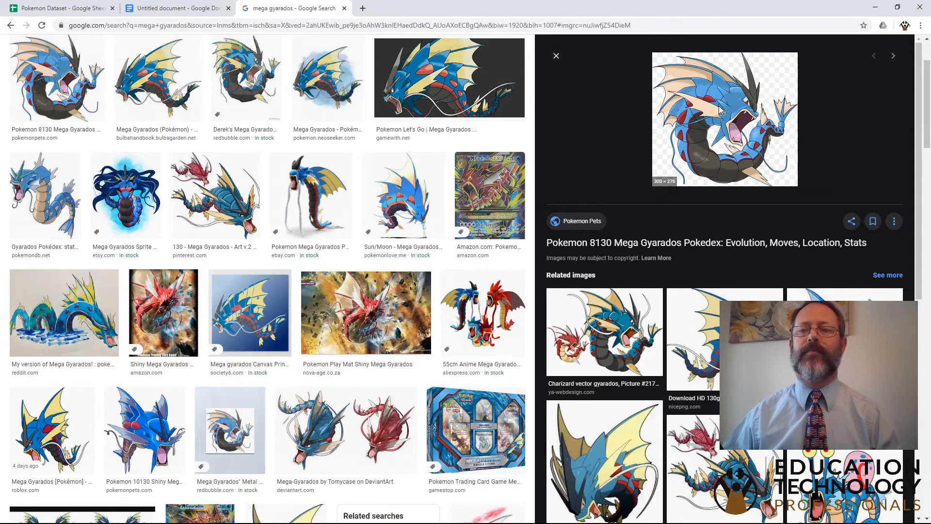
mouse_move(761, 201)
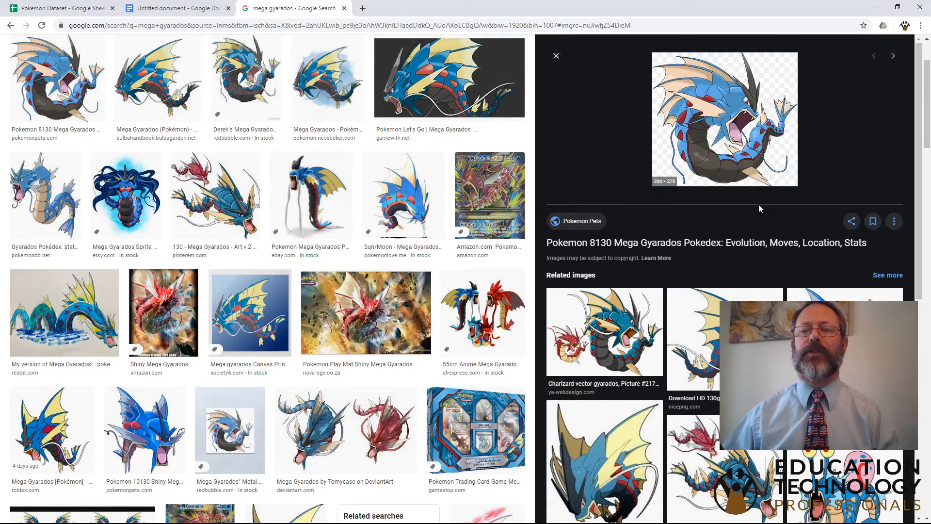
mouse_move(390, 93)
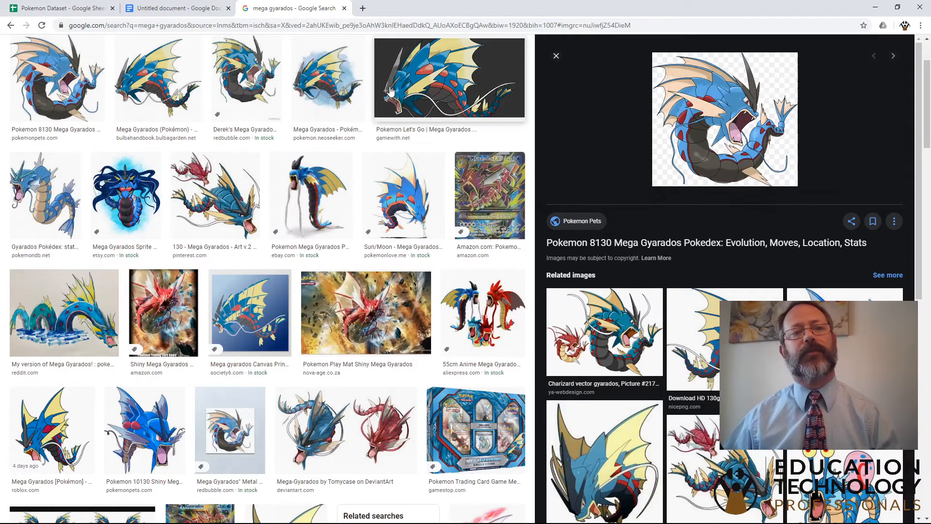
click(176, 8)
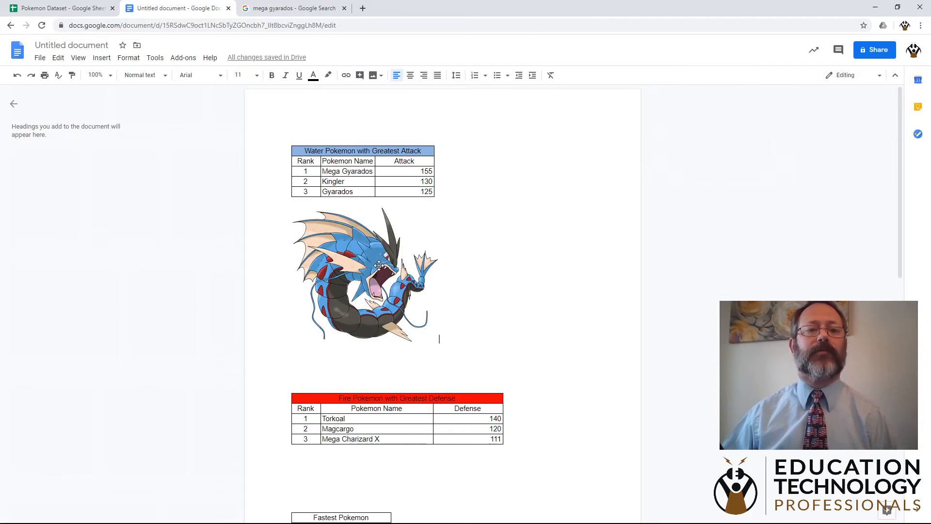
Step: Set the Mega Gyarados image below the Water Pokemon table to wrap text
click(364, 273)
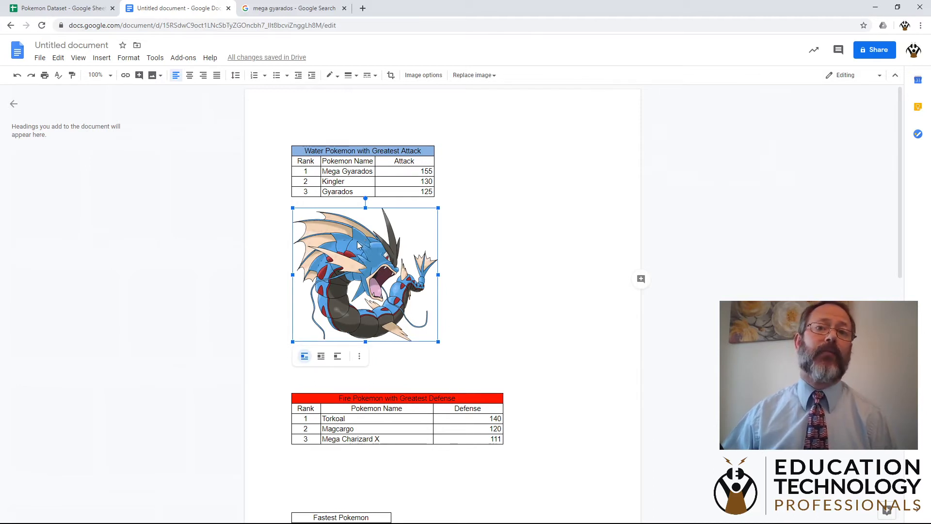
mouse_move(304, 356)
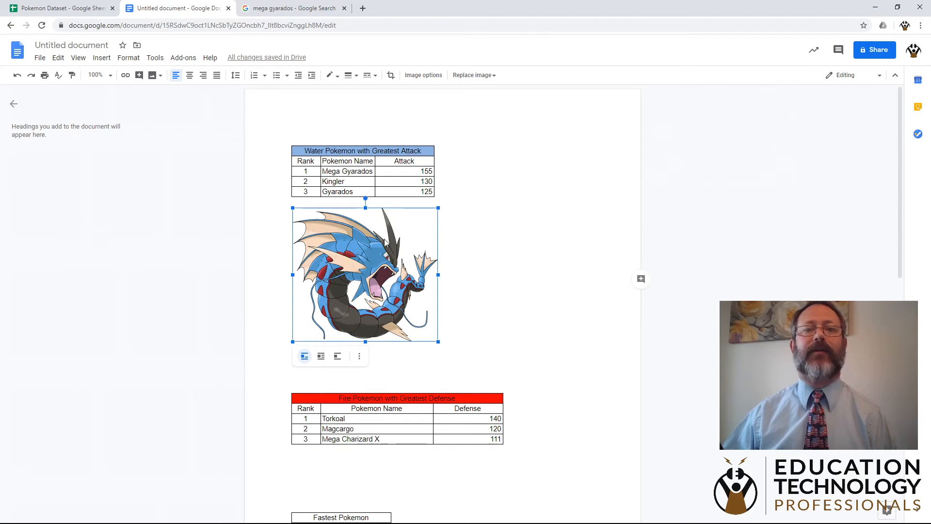
mouse_move(452, 156)
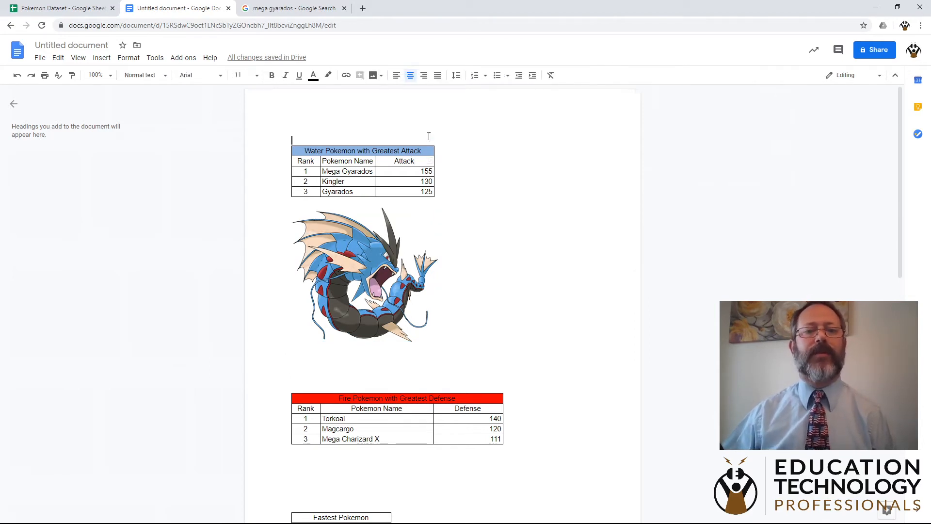
click(396, 75)
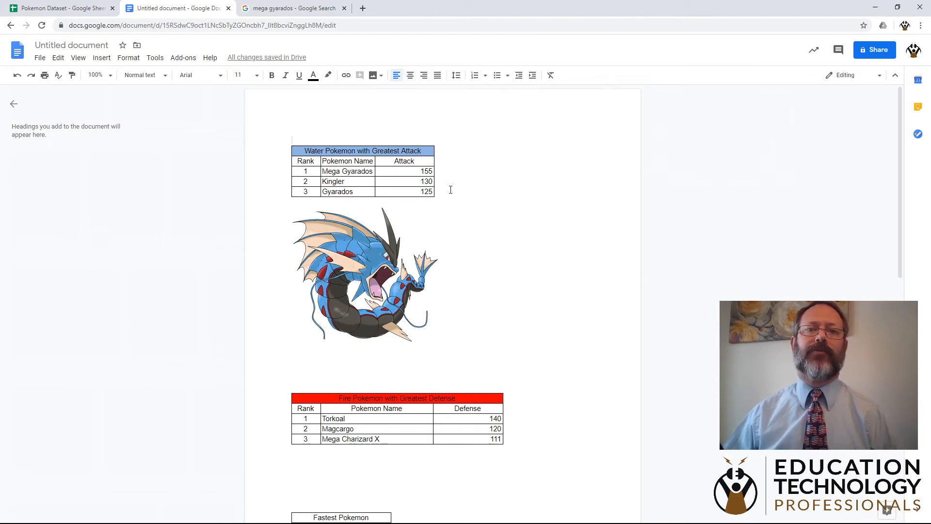
click(364, 274)
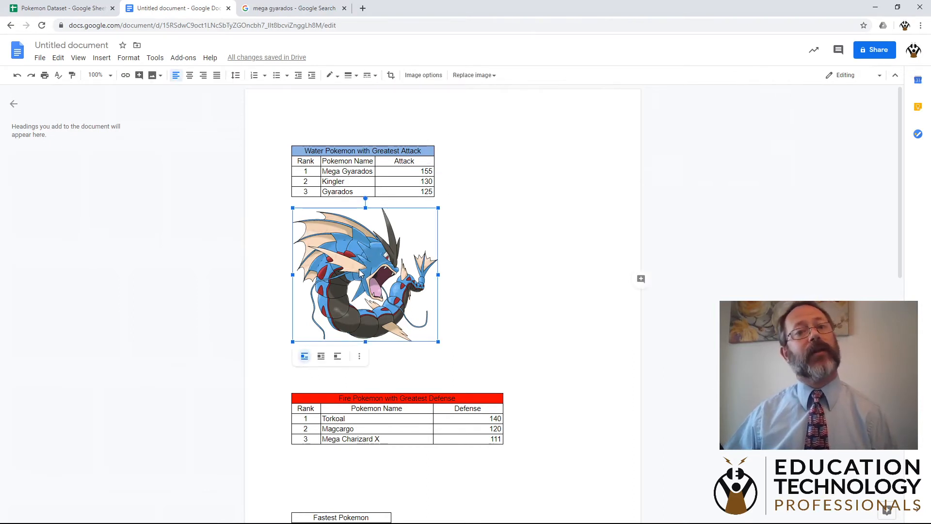
mouse_move(321, 355)
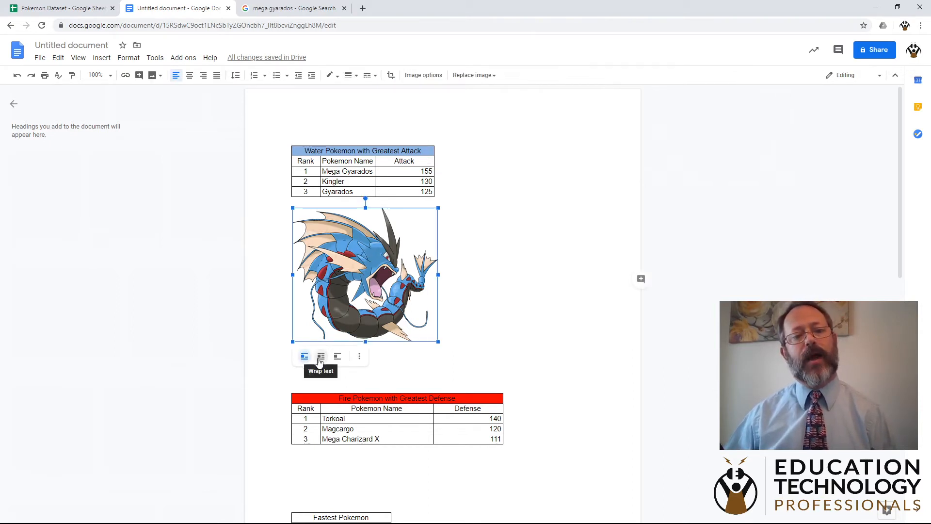
click(320, 356)
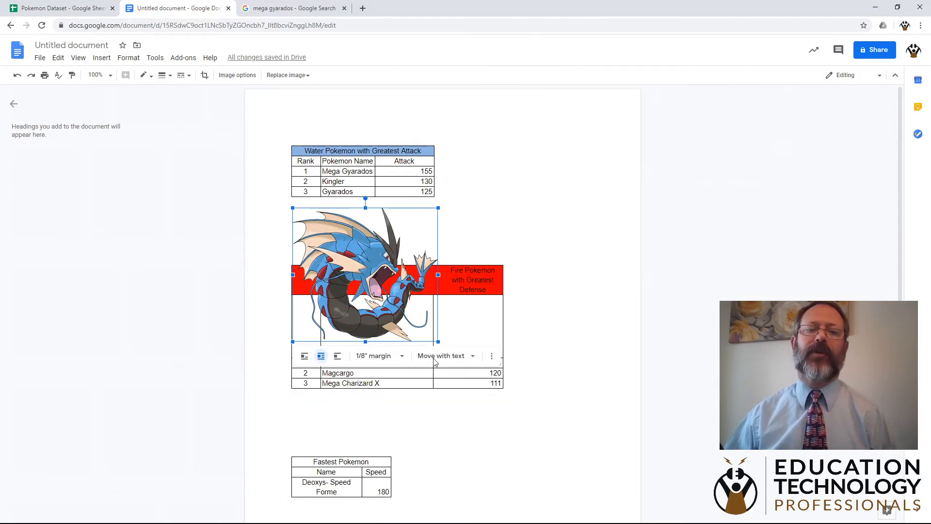
Step: Move and shrink Mega Gyarados beside the Water Pokemon table, then show all image options
drag(365, 273, 525, 190)
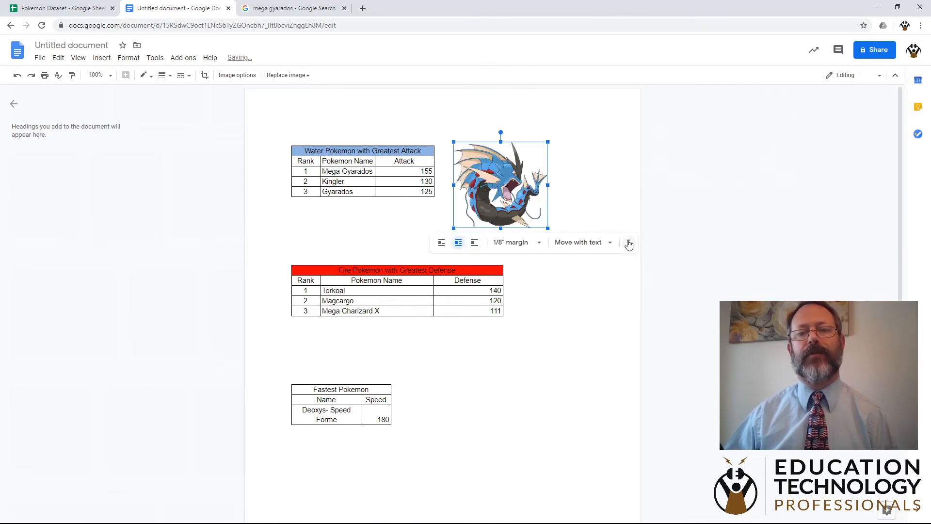
click(628, 242)
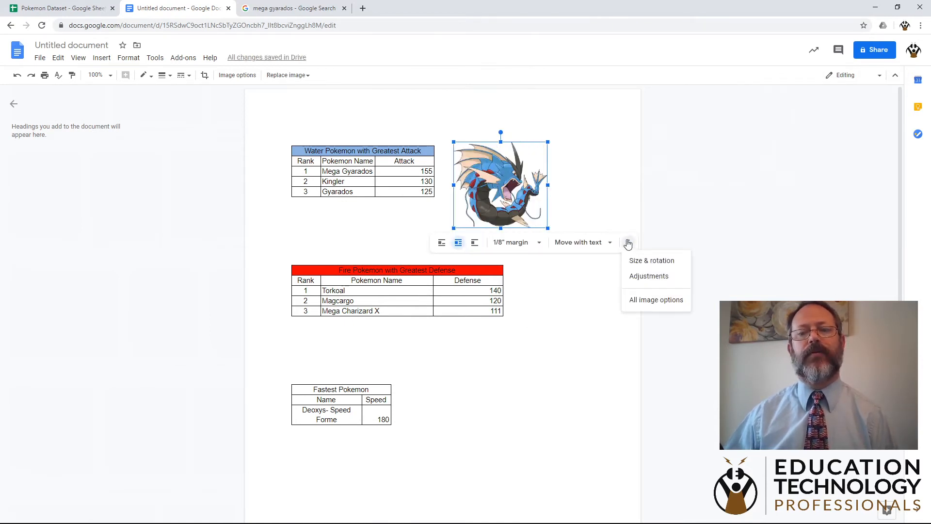
click(655, 299)
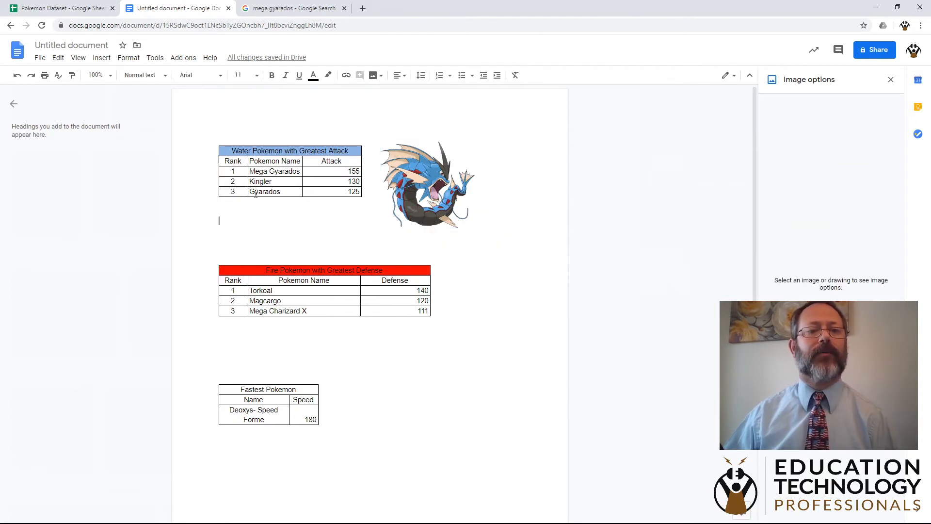
Step: Select Kingler in the table and return to the mega gyarados image results
double_click(260, 181)
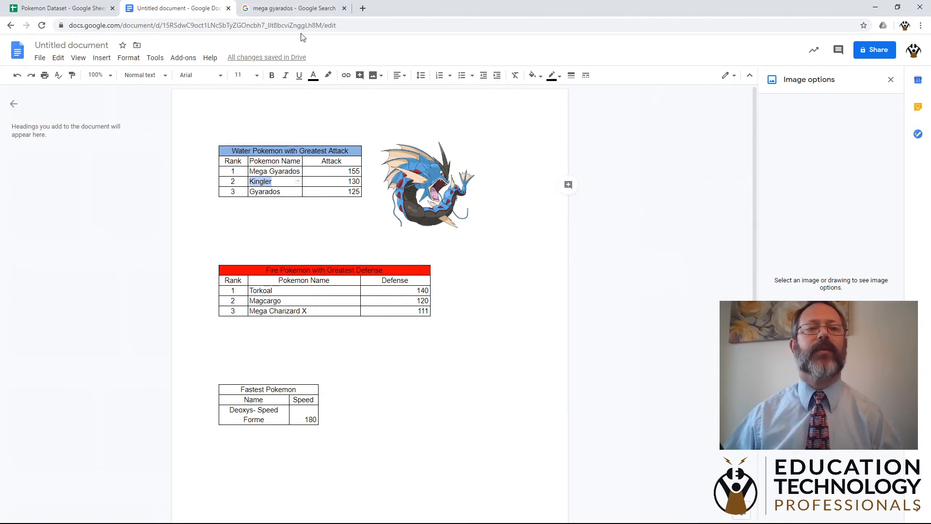
click(291, 8)
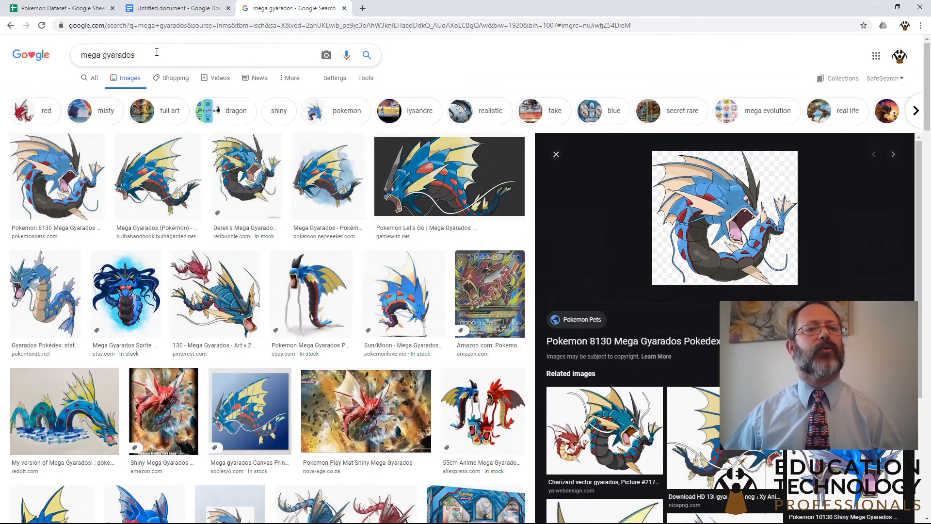
Step: Search Google Images for 'Kingler' and bring a Kingler picture into the Pokemon document
text(Kingler)
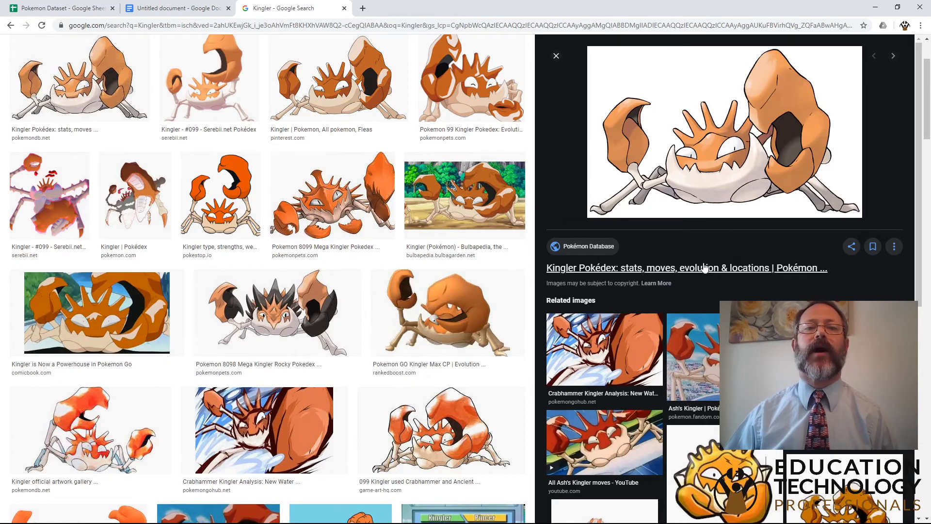
click(177, 8)
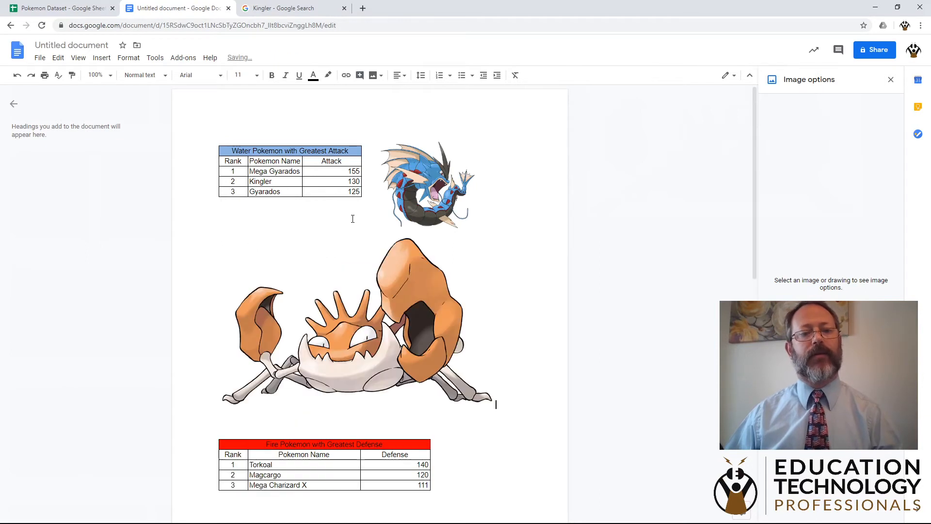
Step: Select the pasted Kingler image and shrink it by dragging its corner handle
click(356, 321)
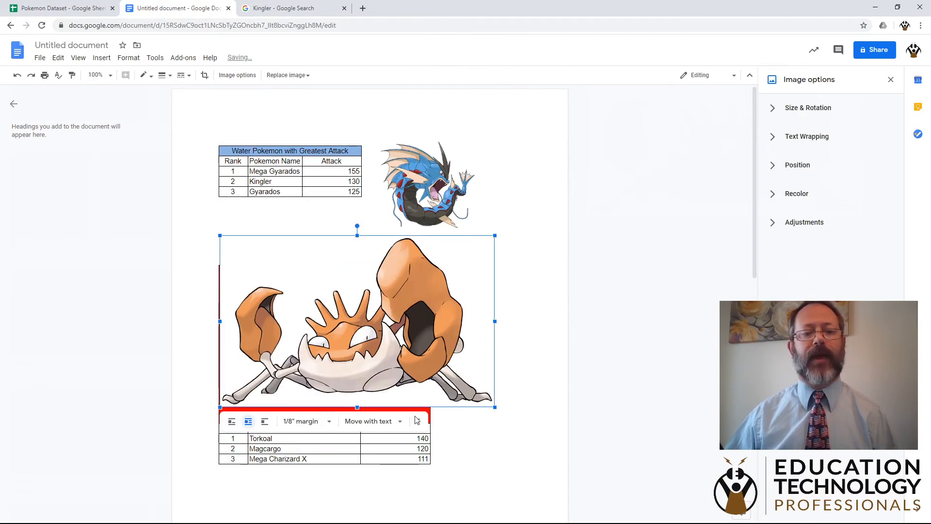
drag(495, 407, 438, 371)
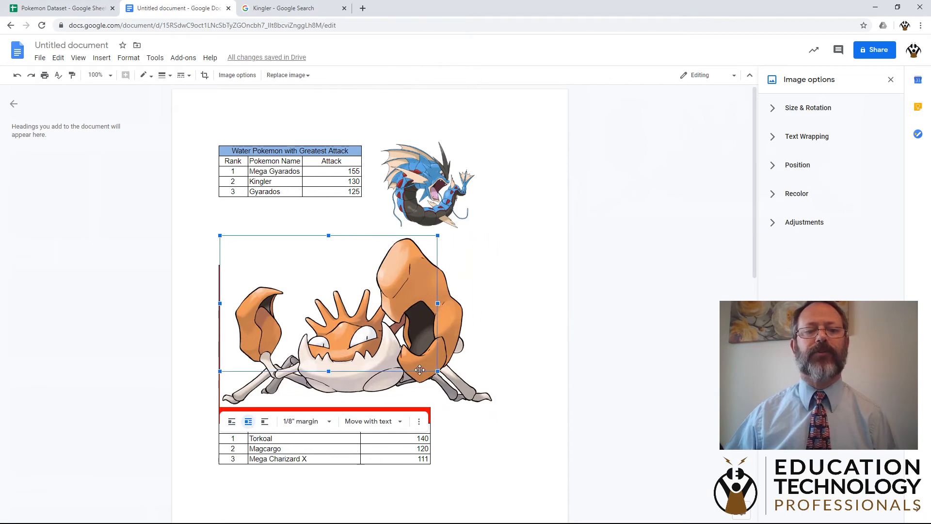
drag(436, 370, 332, 302)
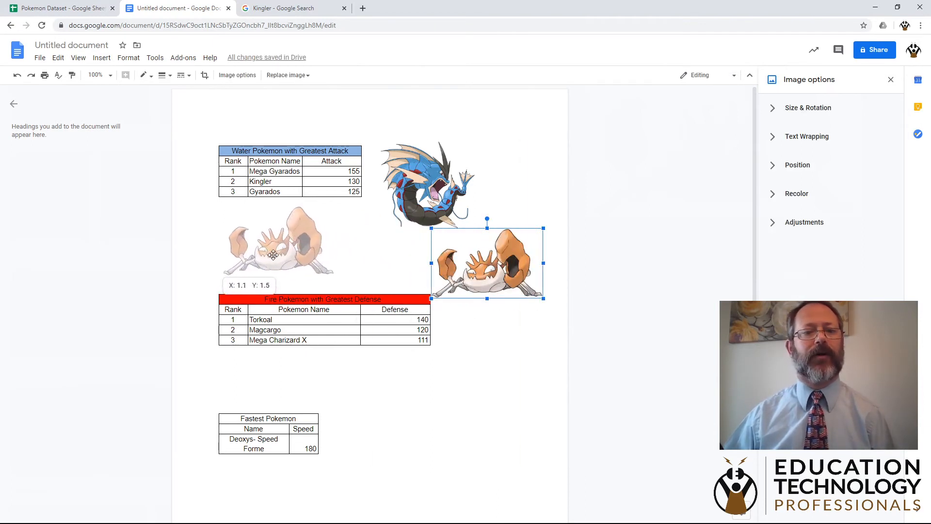
Step: Position the Kingler image below the Water Pokemon table, then return to image search
drag(487, 261, 275, 240)
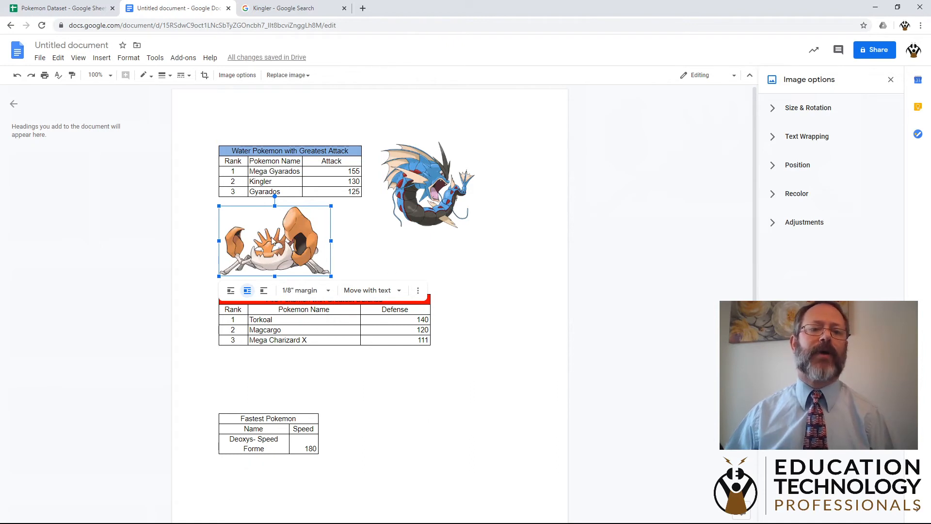
drag(274, 237, 275, 246)
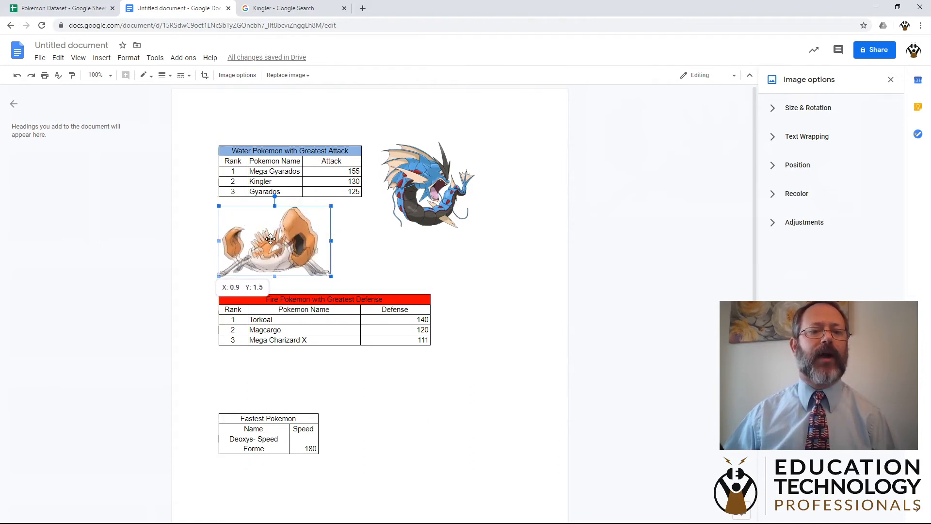
drag(275, 240, 276, 240)
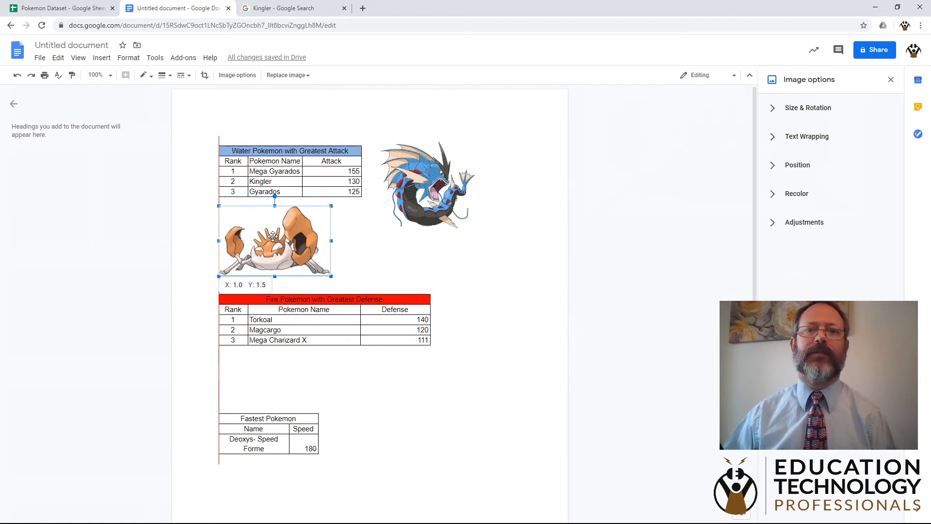
drag(274, 241, 401, 264)
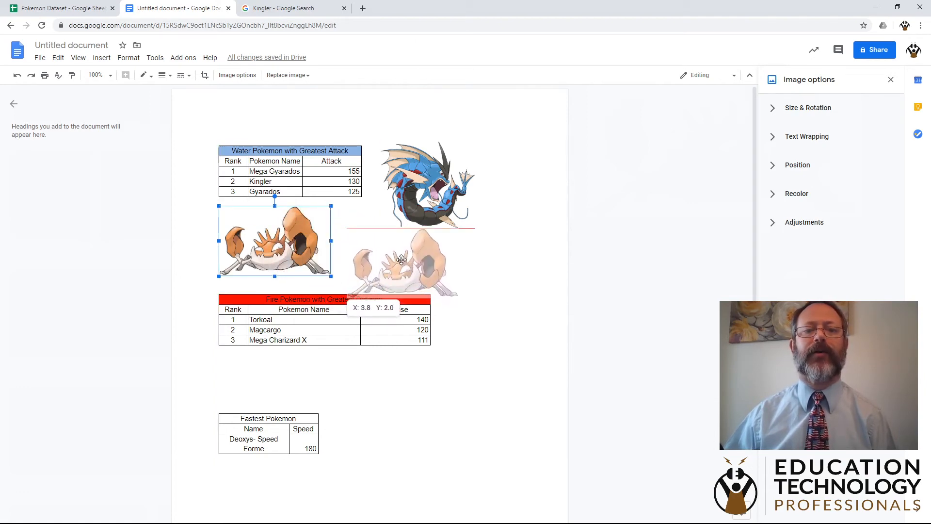
drag(401, 259, 411, 258)
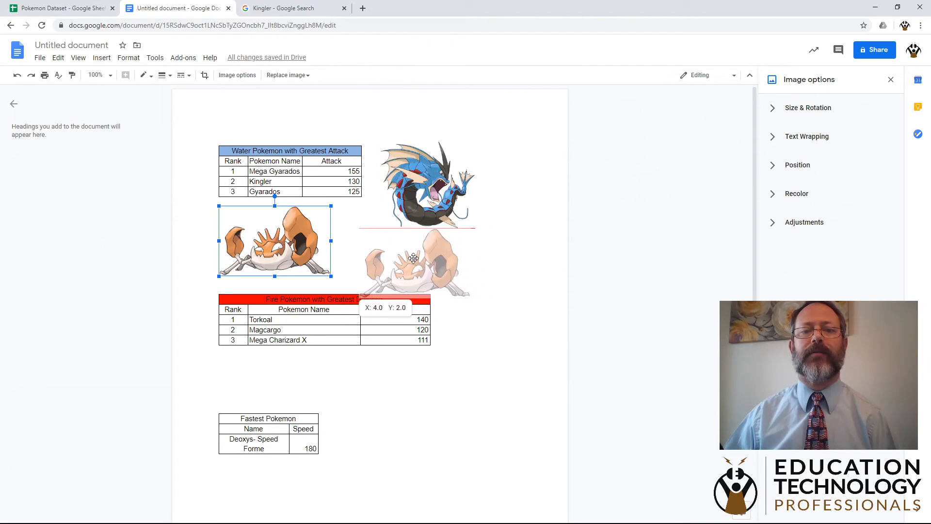
drag(412, 258, 426, 256)
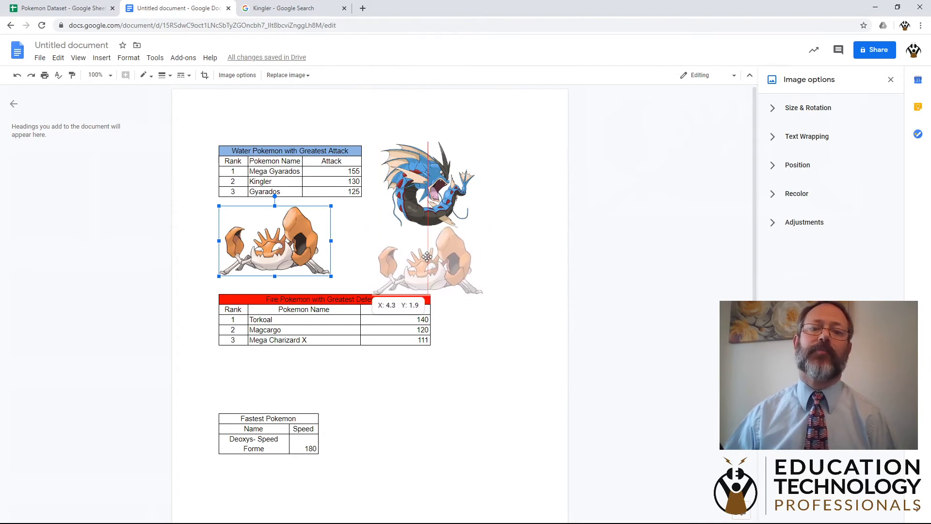
drag(427, 255, 415, 252)
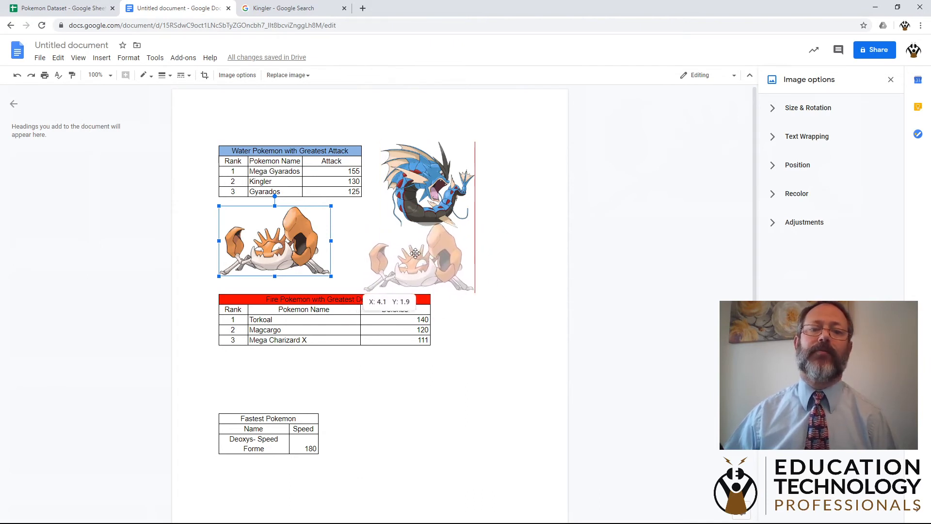
drag(416, 252, 469, 264)
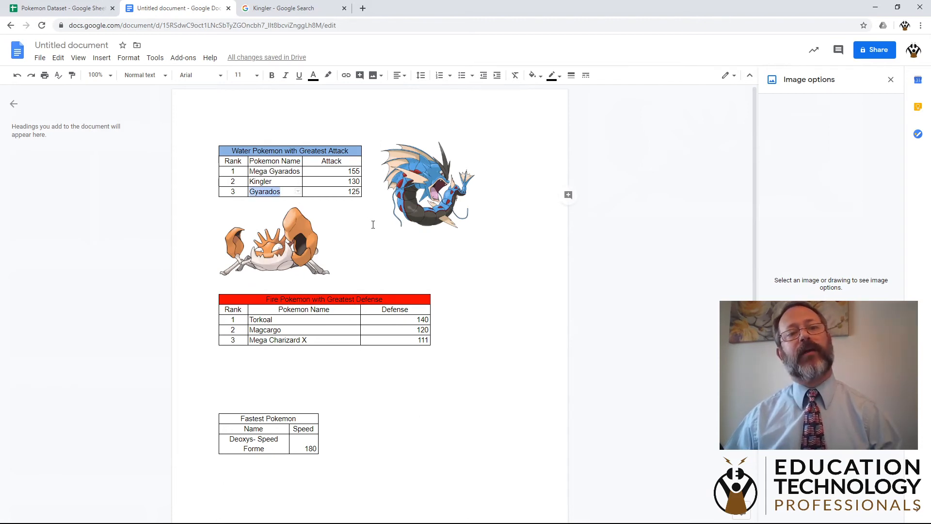
click(291, 8)
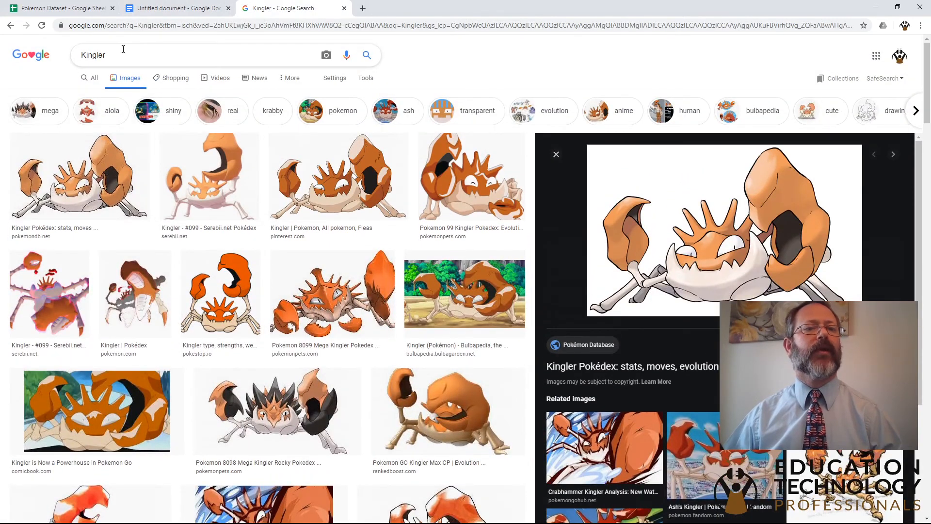
Step: Search Google Images for 'Gyarados' and return to the Pokemon document
text(Gyarados)
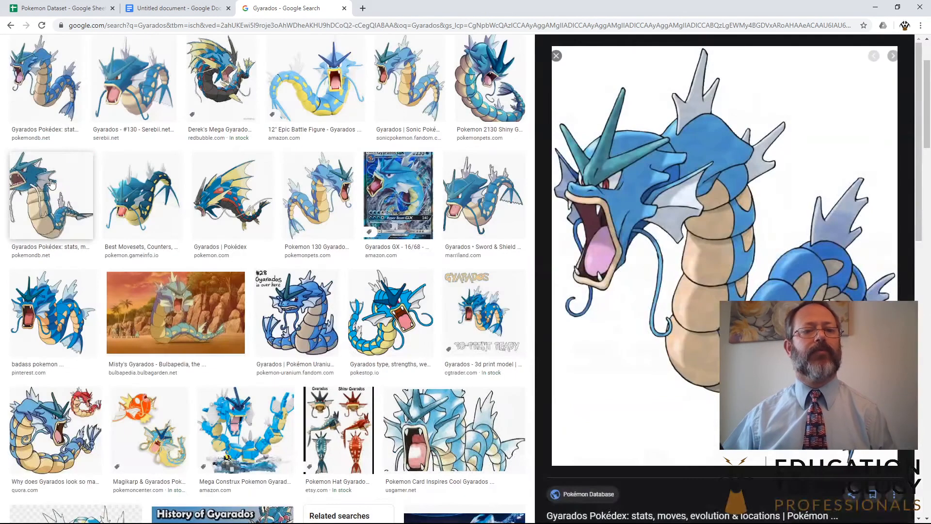
mouse_move(679, 198)
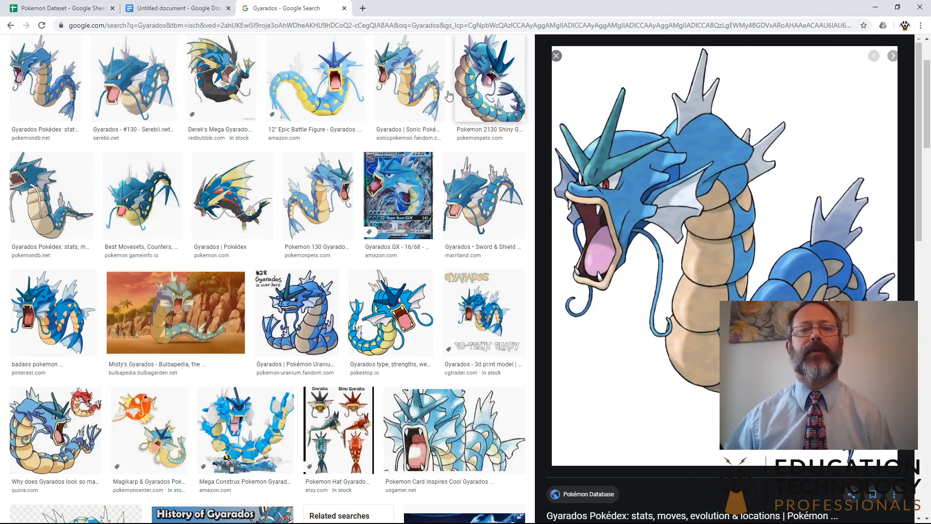
click(176, 8)
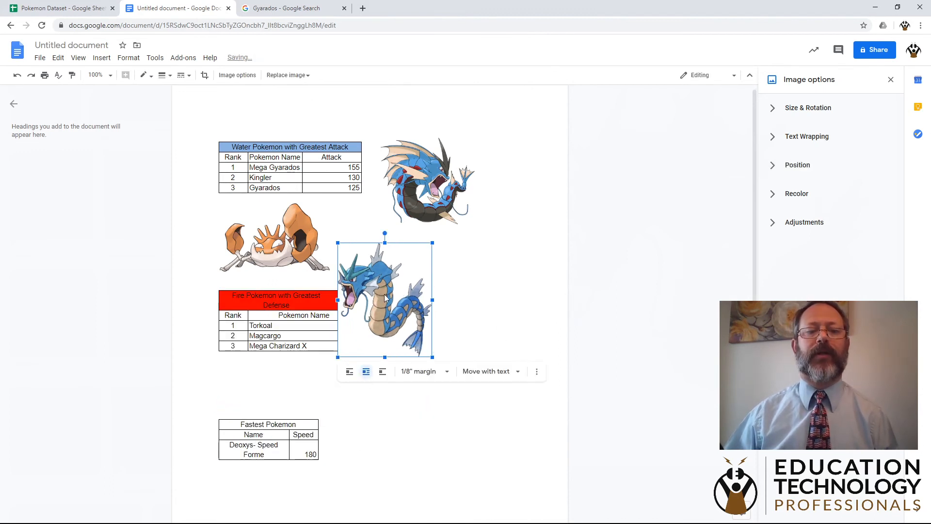
Step: Drag the Gyarados image right of the Fire Pokemon table and deselect it
drag(384, 297, 458, 268)
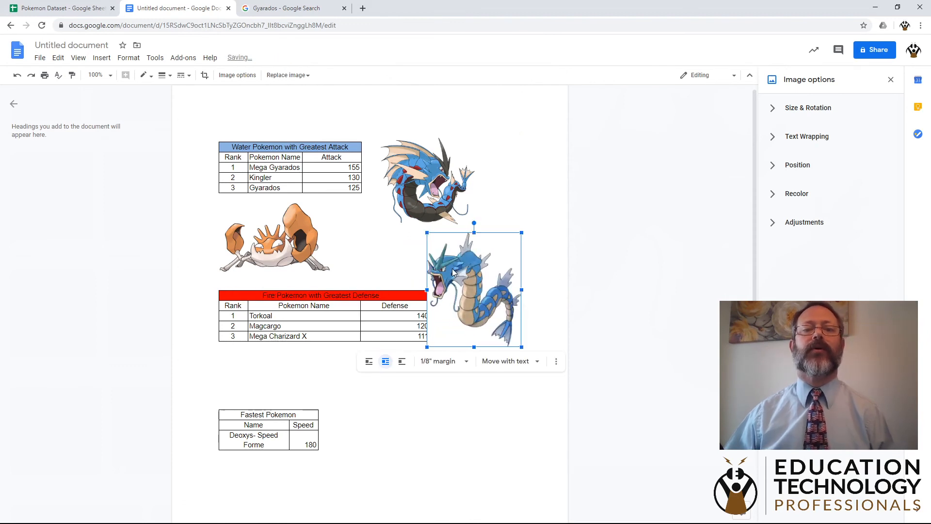
click(335, 285)
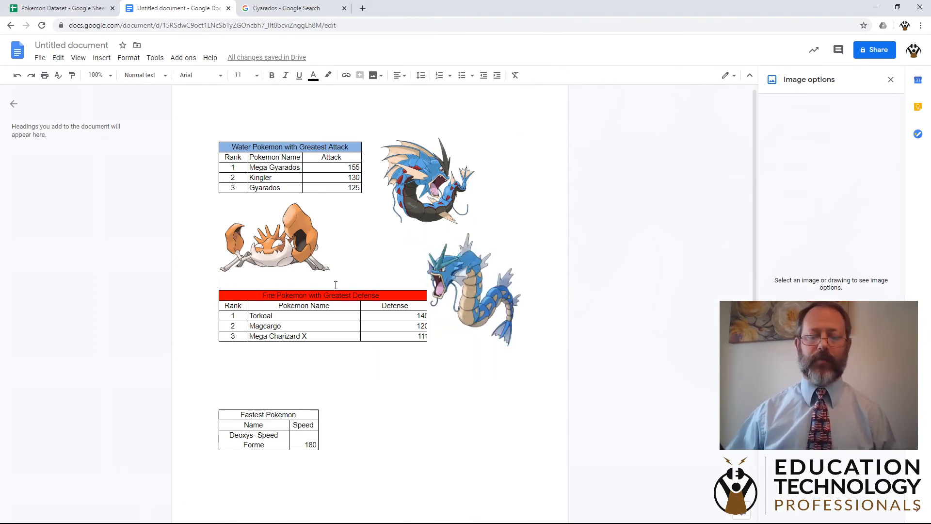